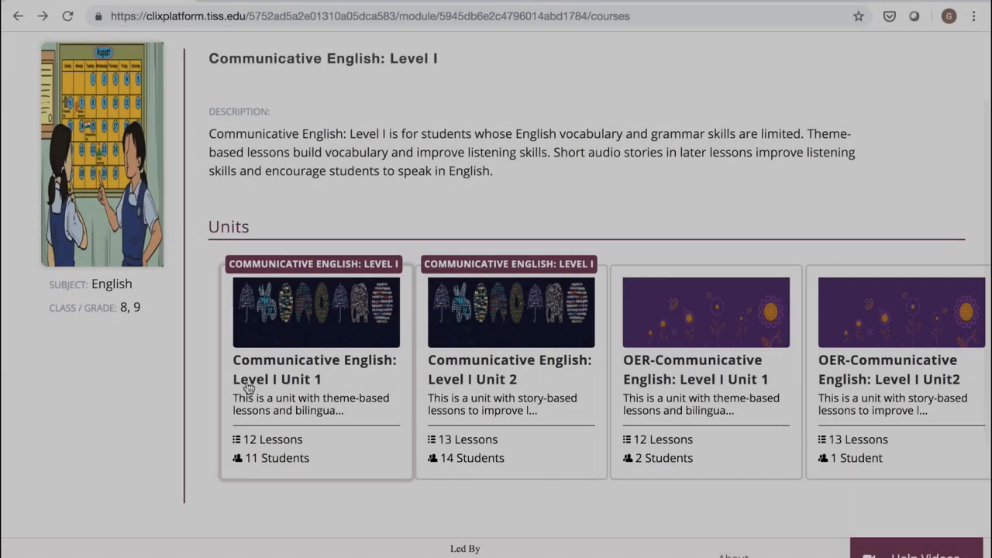
- Open Unit 1, expand Lesson 1: Colours Around Us, browse its pages and reach 9.2 CLIx Time
click(317, 368)
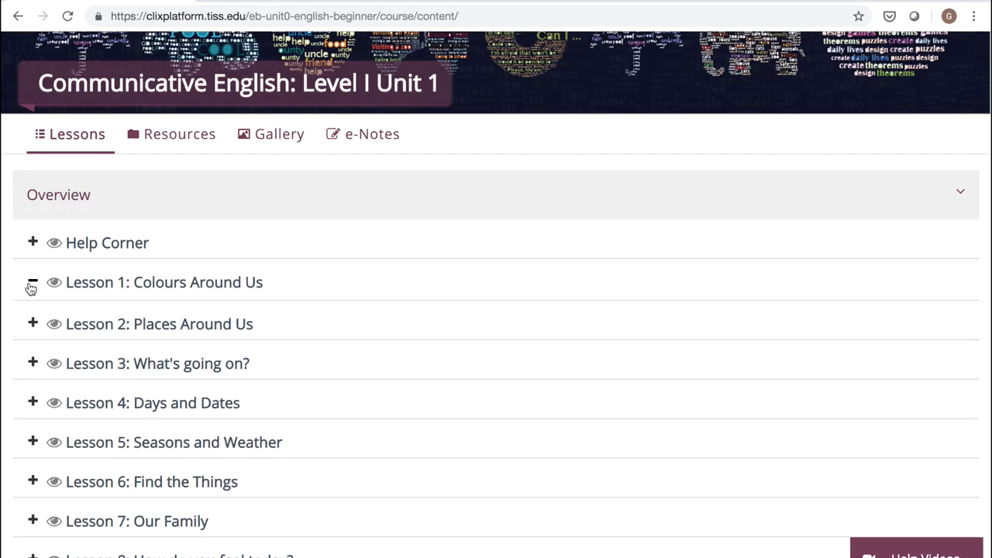
click(32, 282)
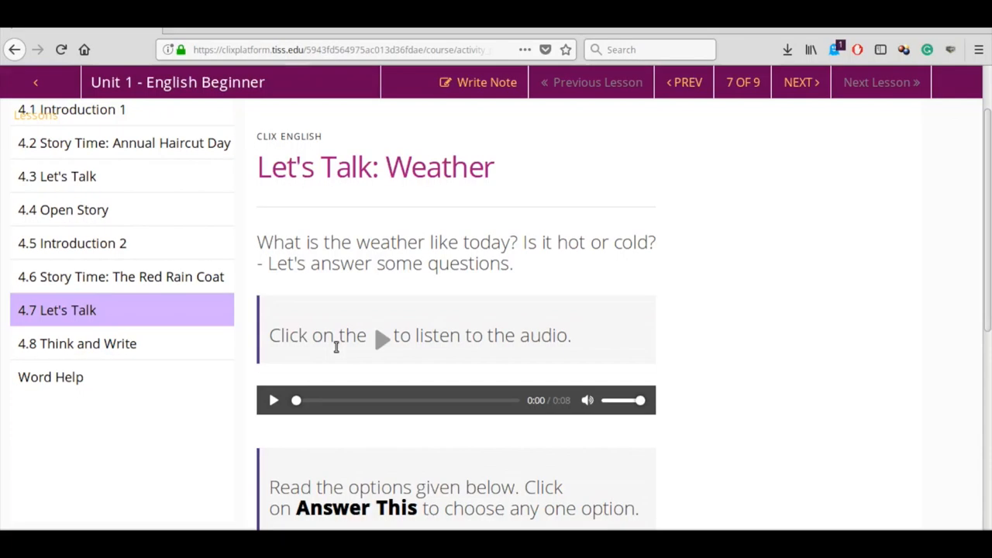
click(273, 400)
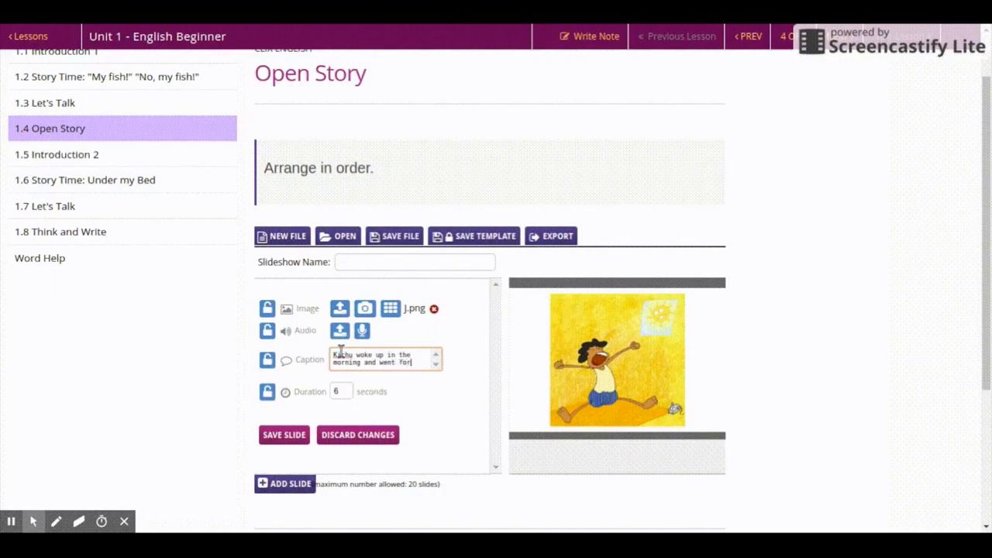
text(fishing.)
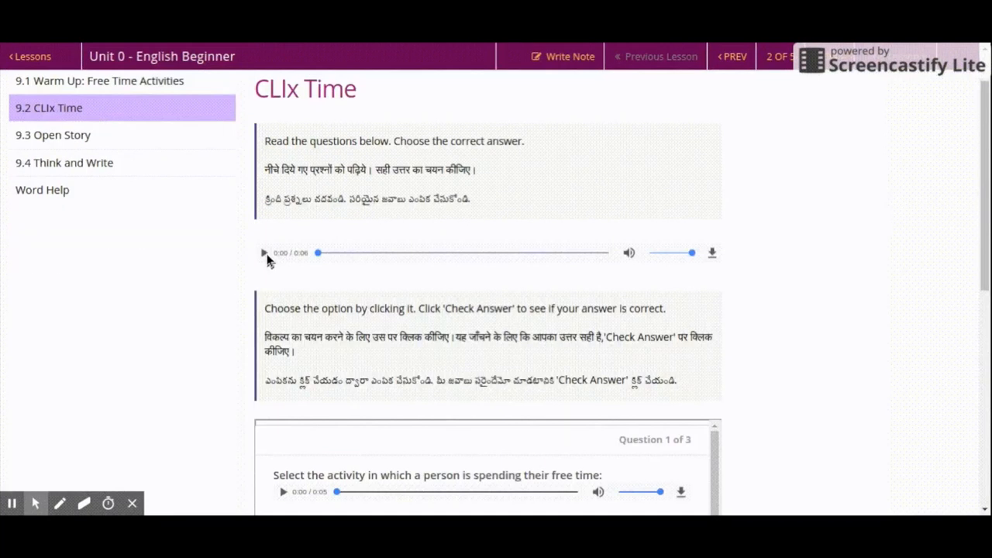
click(263, 253)
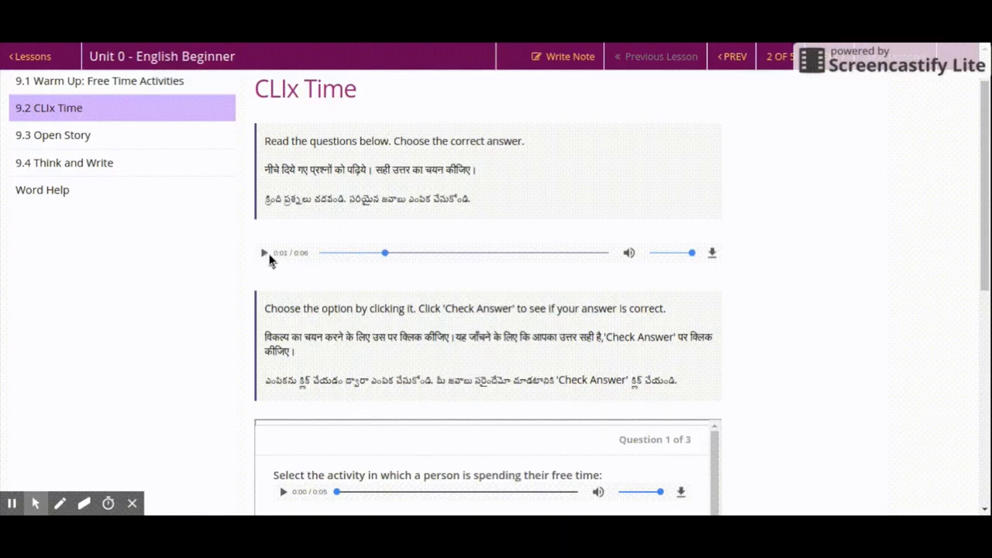
scroll(down, 3)
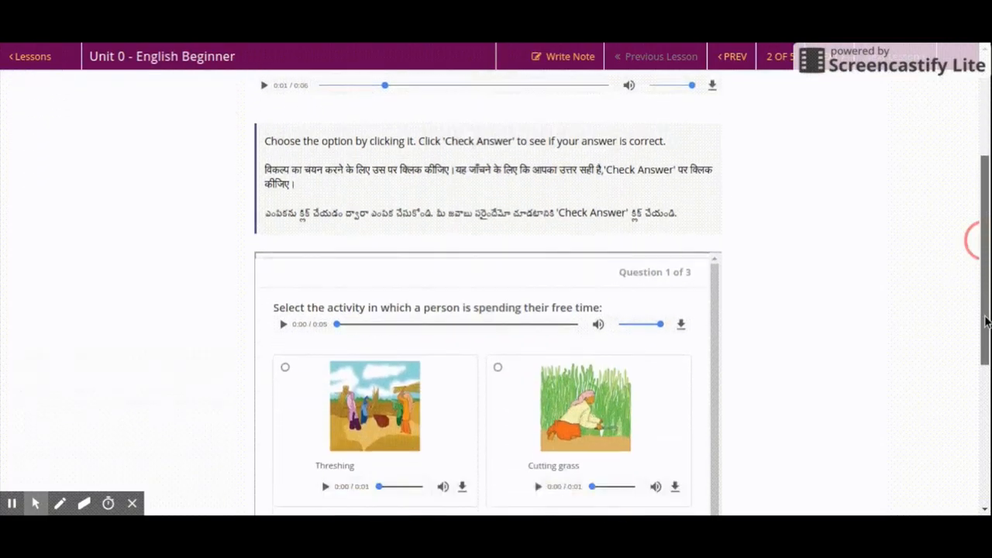
scroll(down, 3)
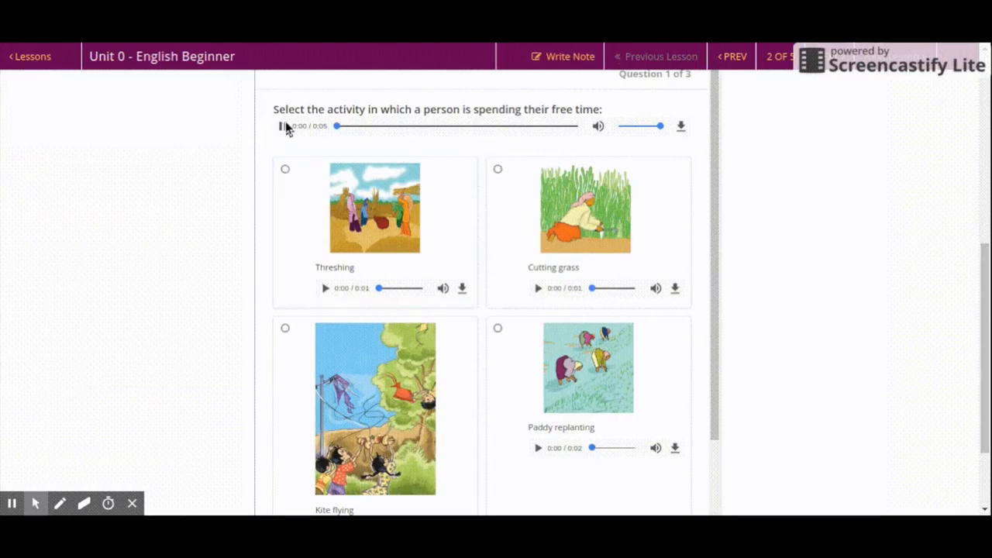
click(282, 126)
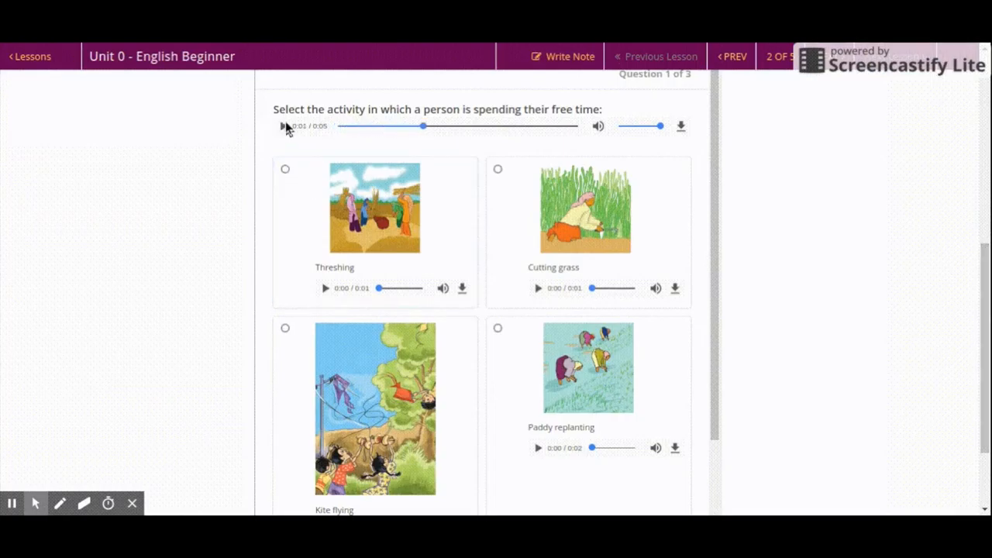
click(538, 447)
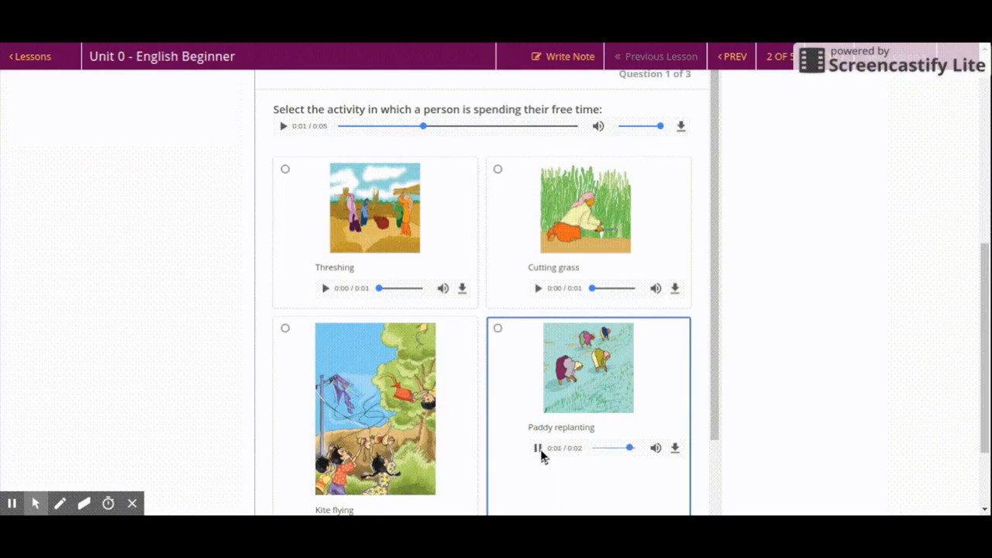
click(536, 446)
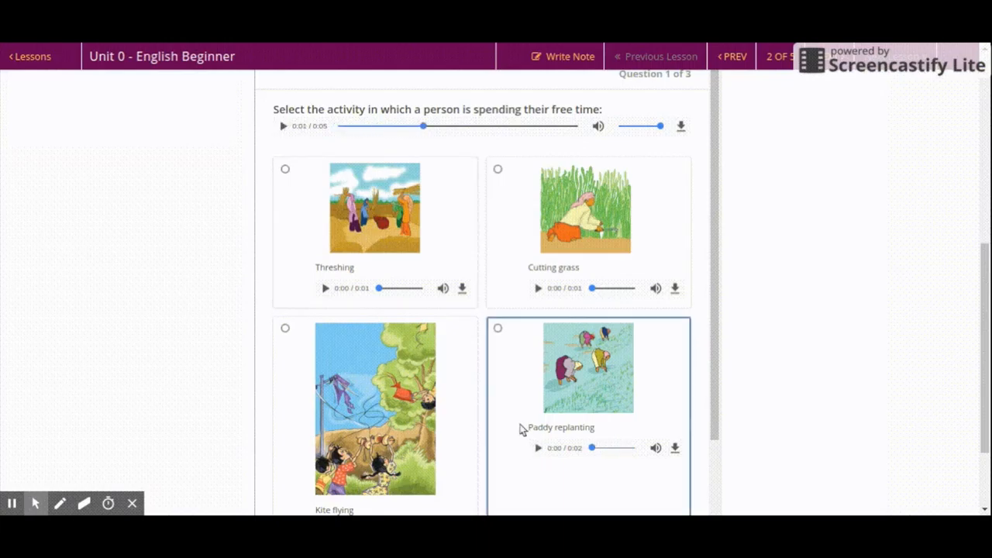
click(537, 447)
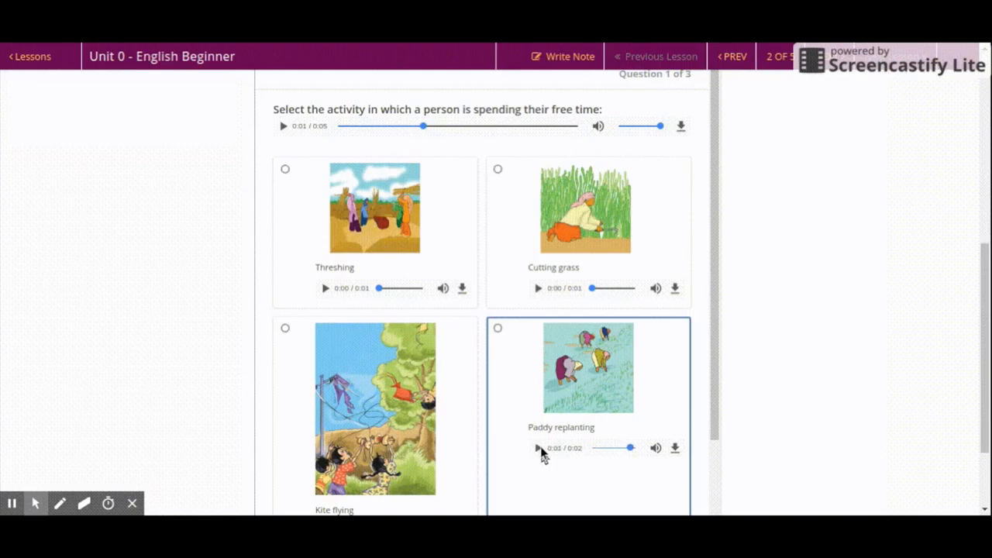
- Choose Paddy replanting and check it, getting the free-time-or-living hint
click(497, 328)
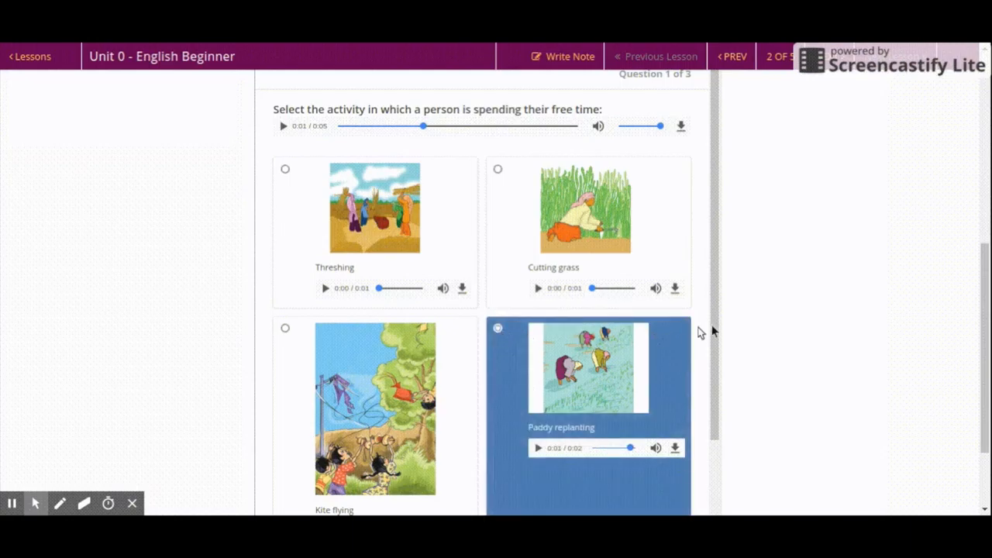
scroll(down, 3)
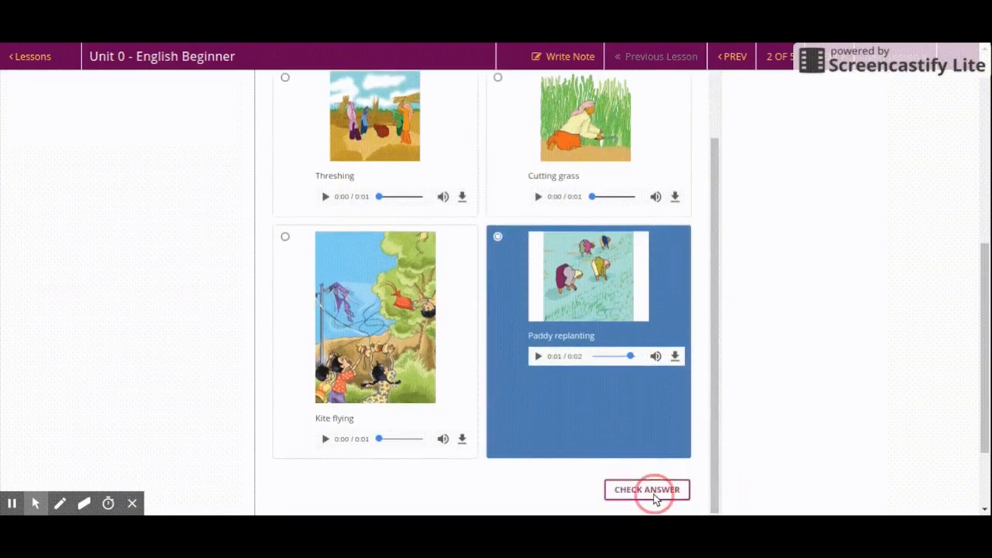
click(647, 489)
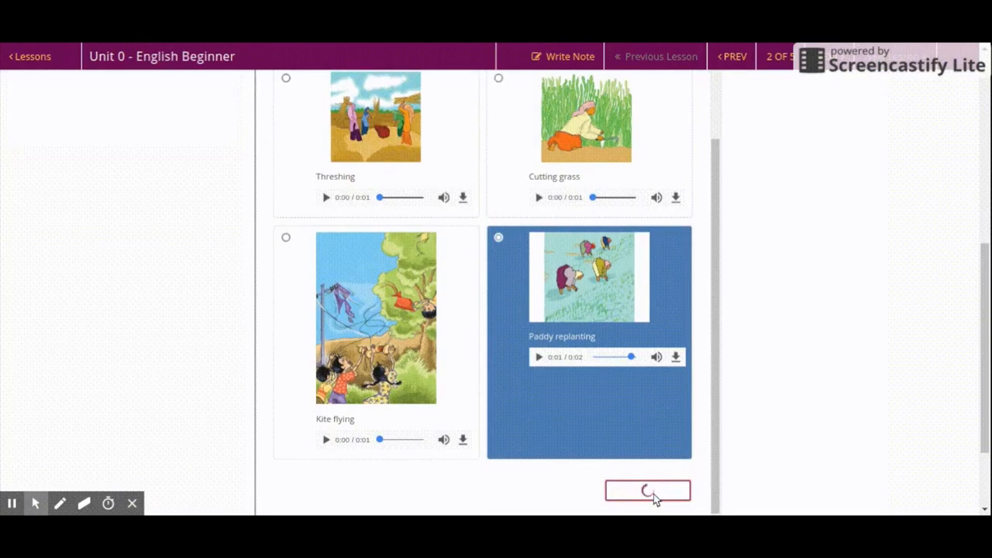
scroll(down, 3)
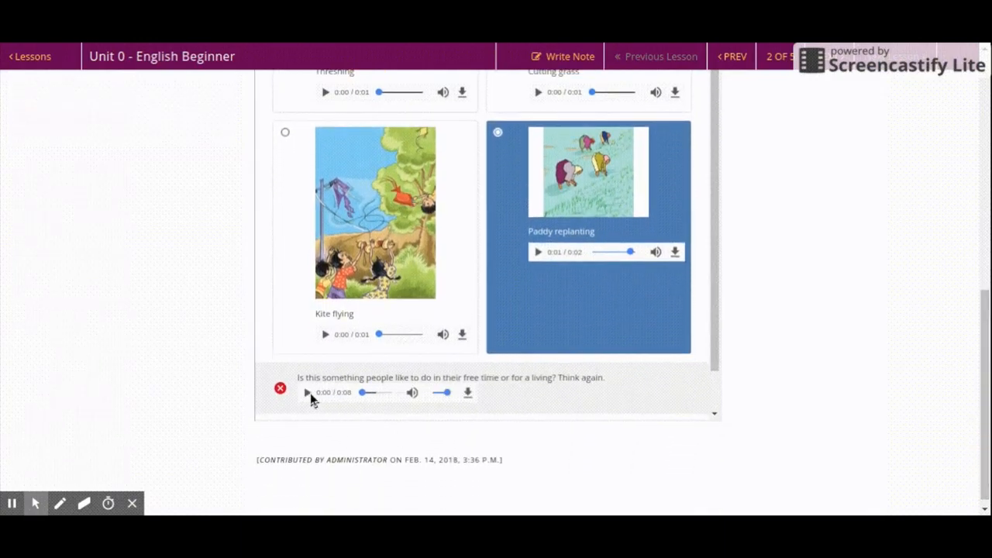
- Play the feedback audio, switch to Kite flying and check it for the Wonderful feedback
click(307, 392)
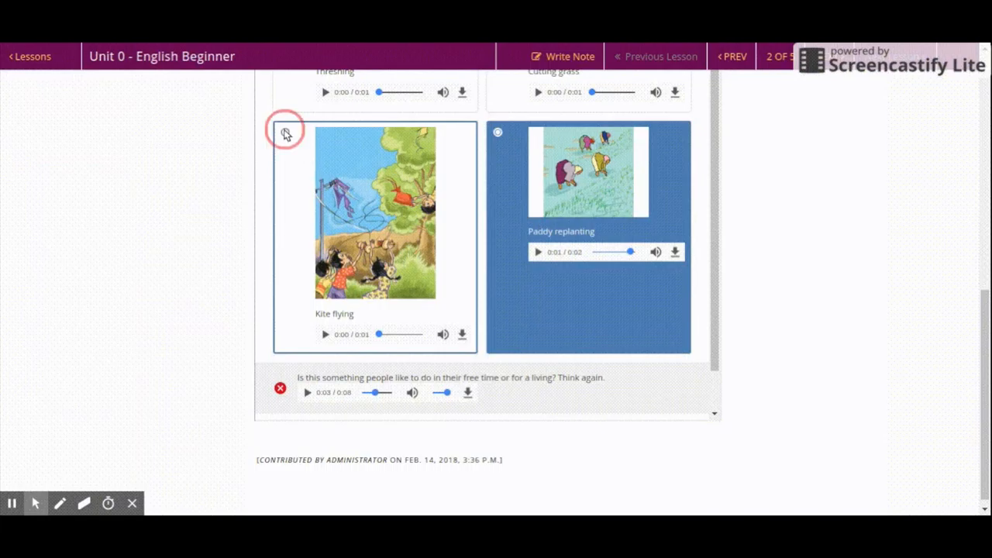
scroll(down, 3)
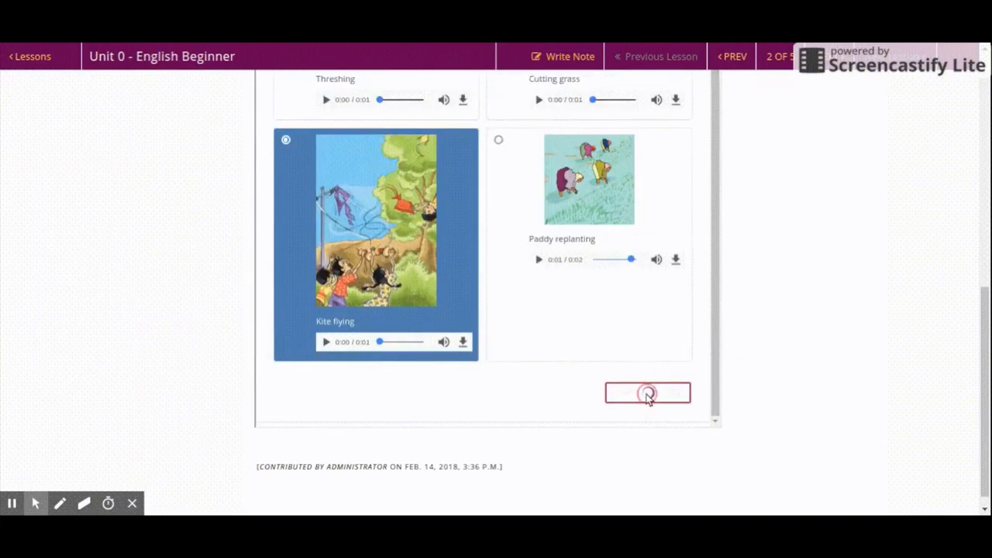
click(648, 393)
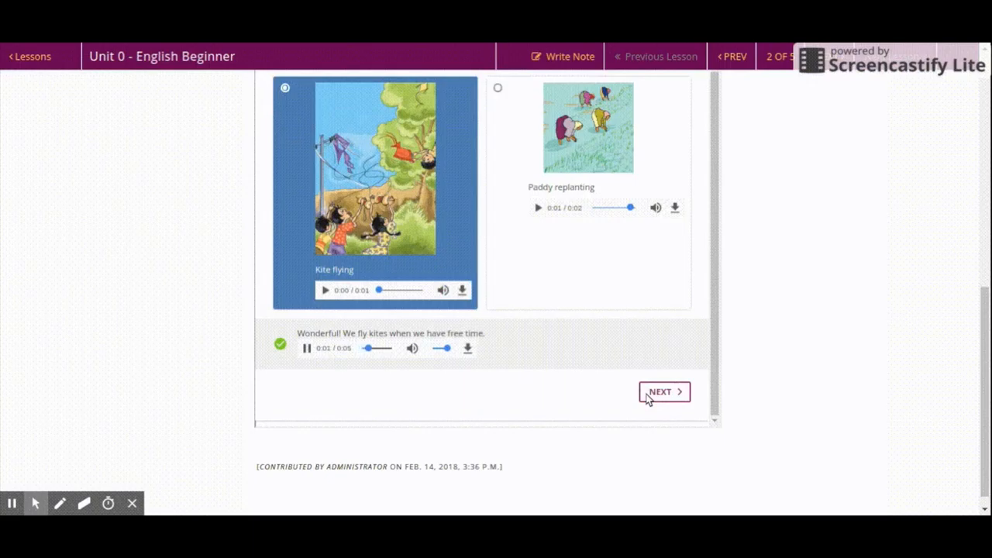
mouse_move(663, 391)
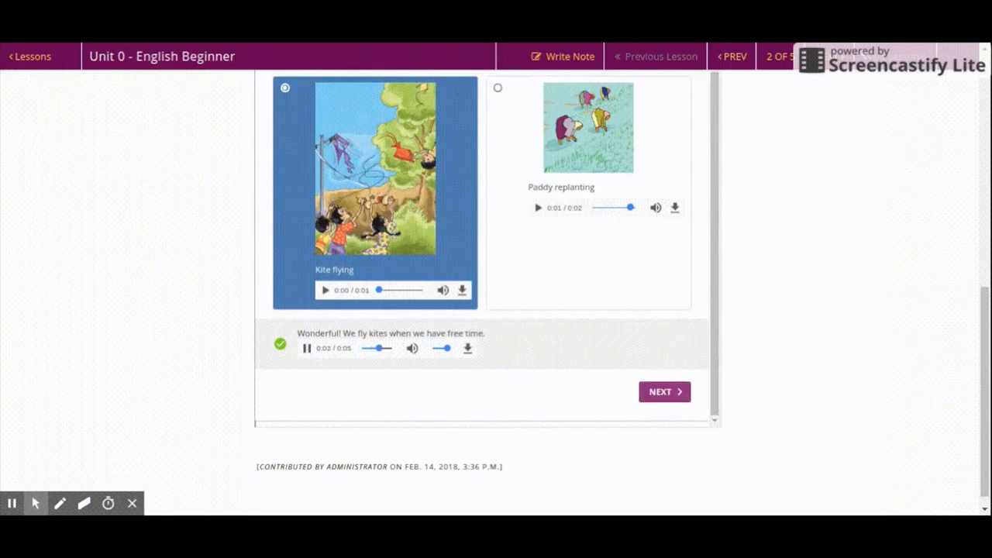